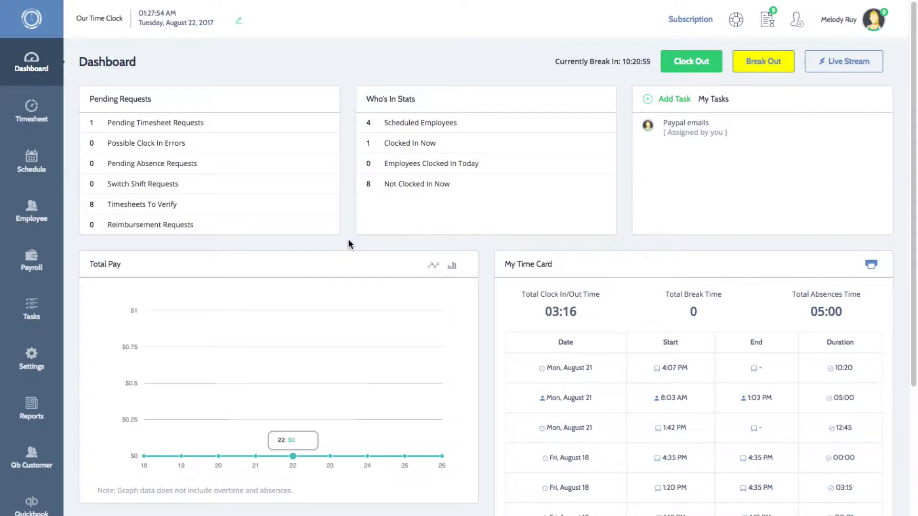
- Reach the Clock In and Clock Out Settings page via Settings in the sidebar
scroll(down, 3)
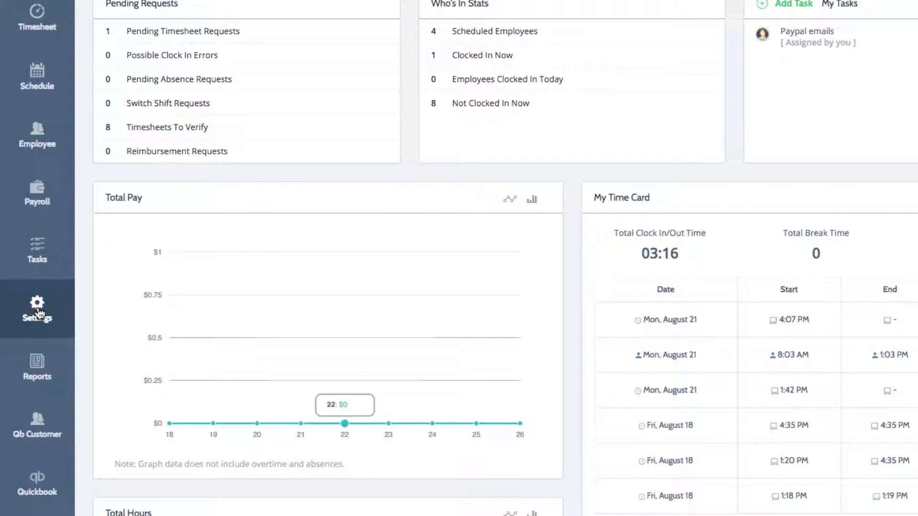
click(37, 307)
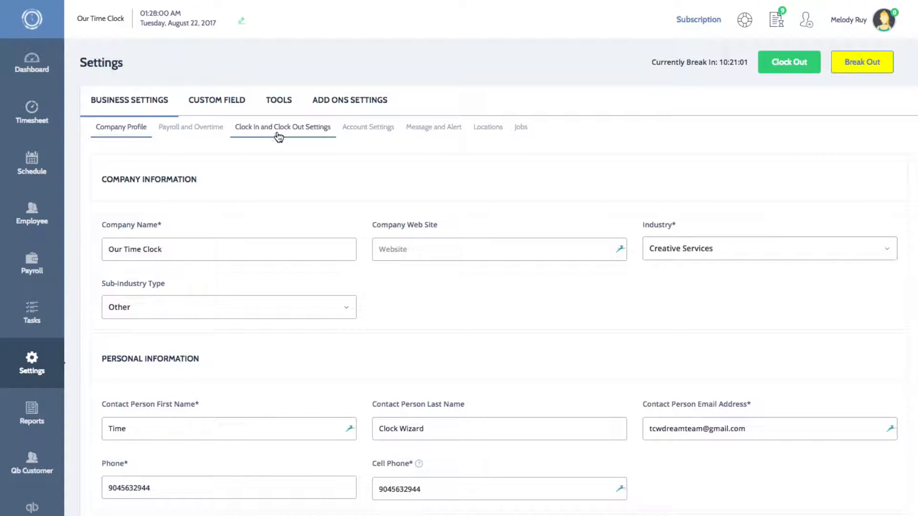
click(282, 126)
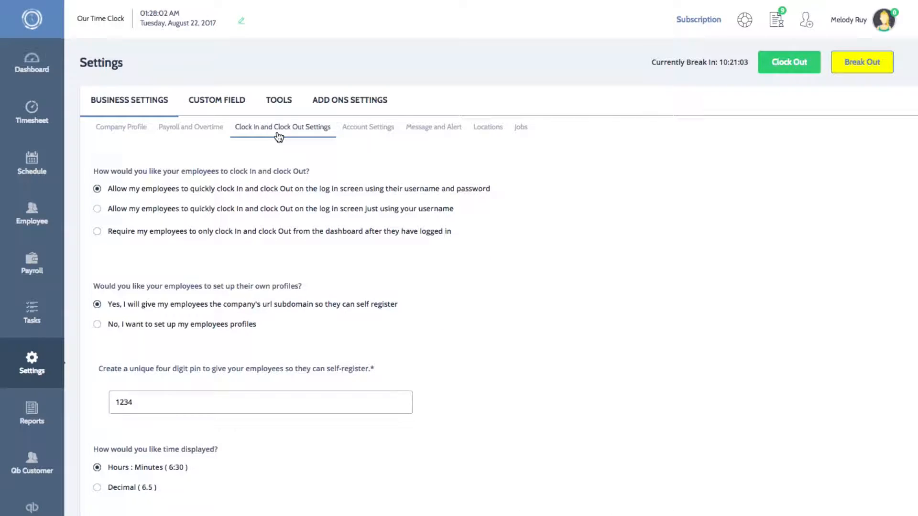
scroll(down, 3)
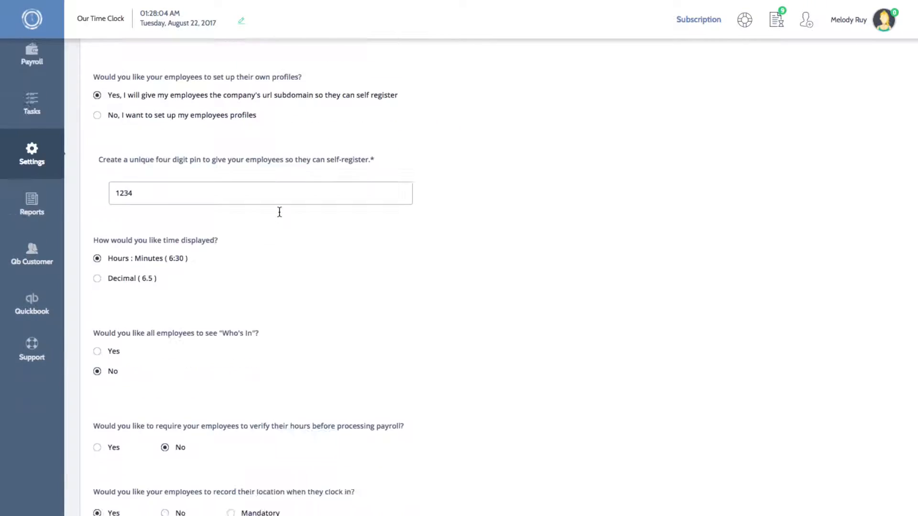
scroll(down, 3)
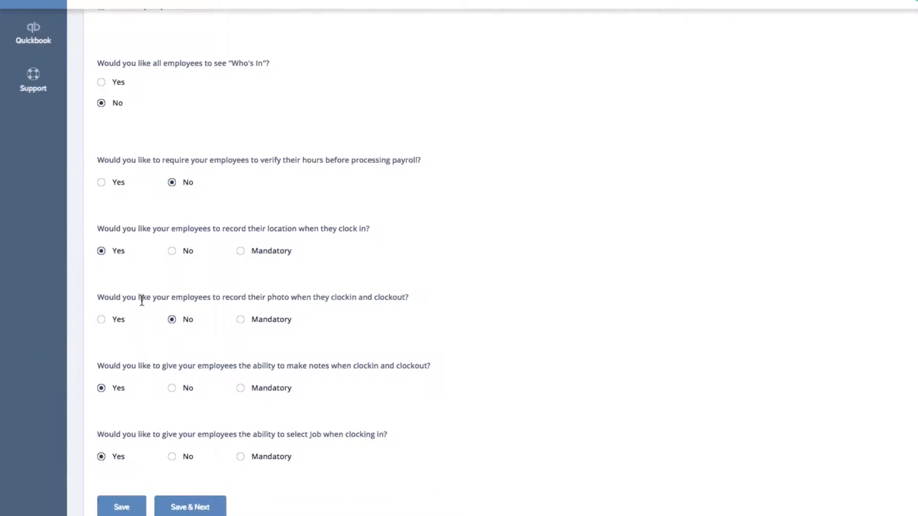
scroll(down, 3)
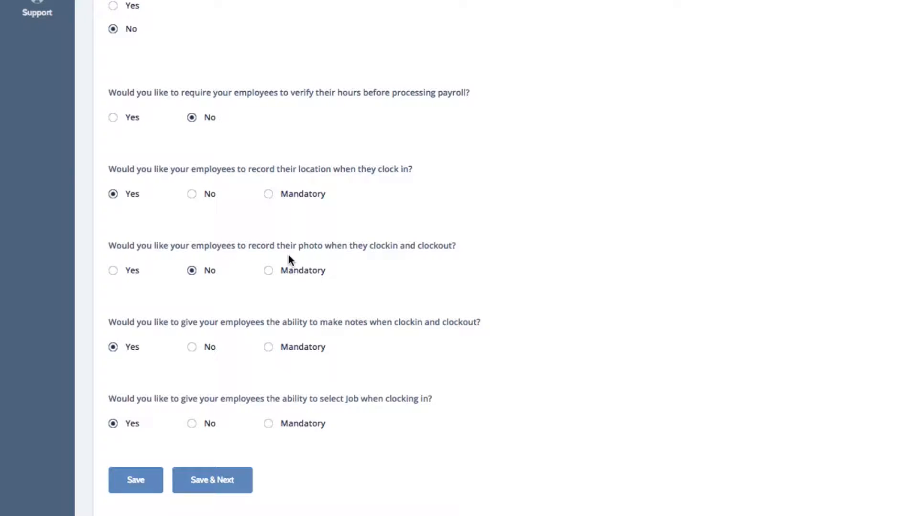
mouse_move(139, 283)
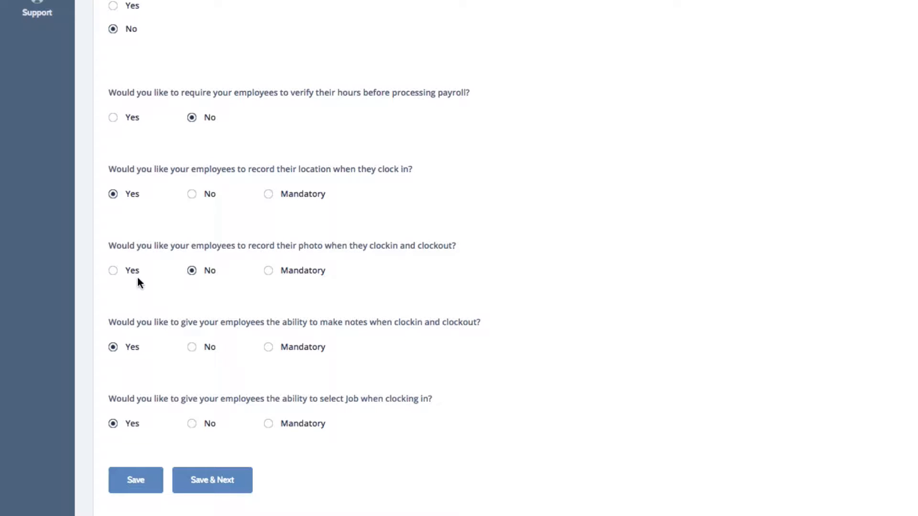
- Set 'record their photo when they clock in and clock out' to Yes and save
click(113, 270)
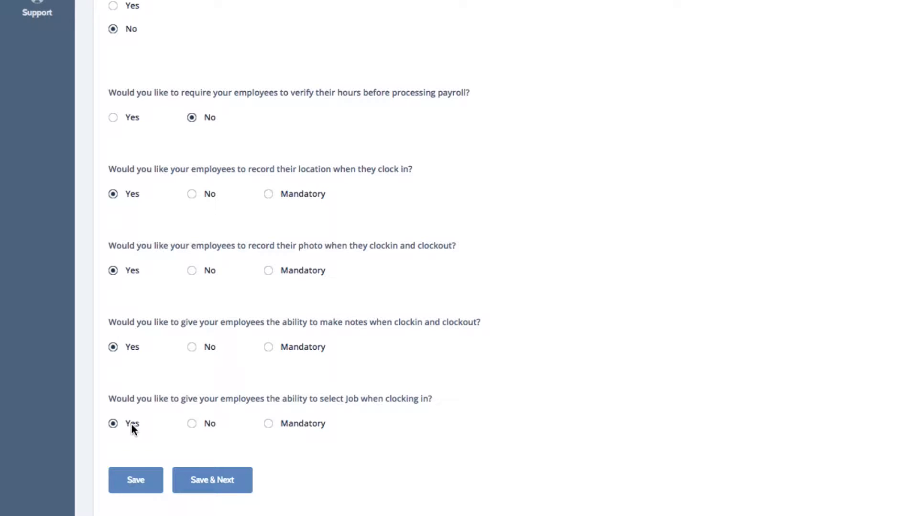
click(135, 480)
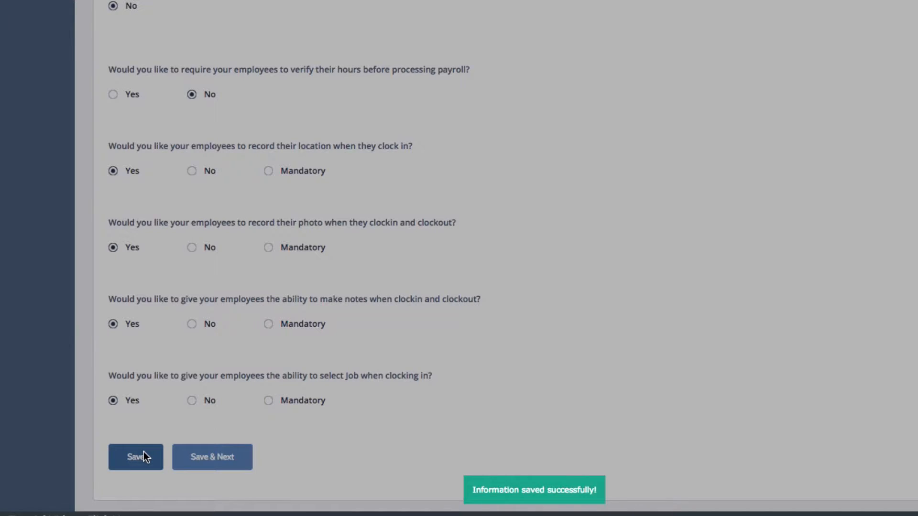